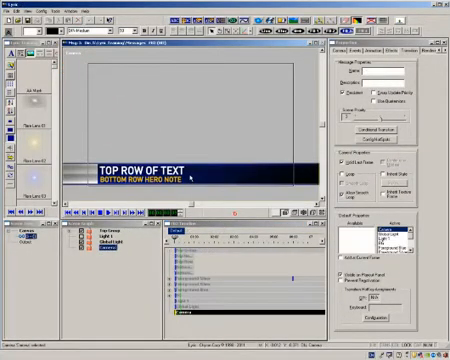
Expand Top Group in the scene graph to reach the Add Transition menu
click(66, 237)
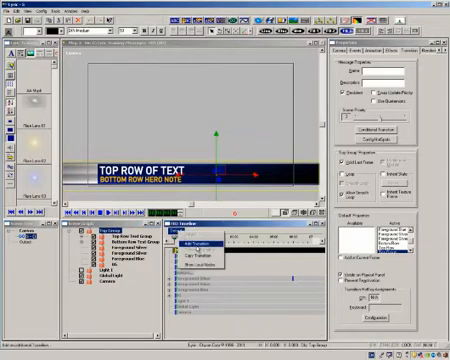
Create an Effect In transition for the top group
click(200, 242)
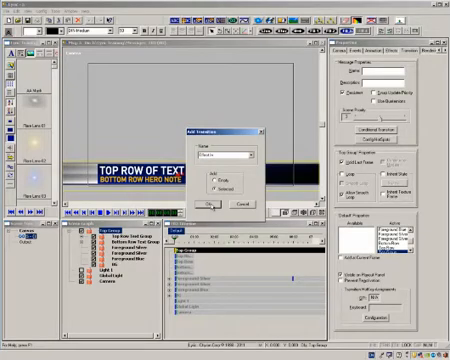
click(211, 204)
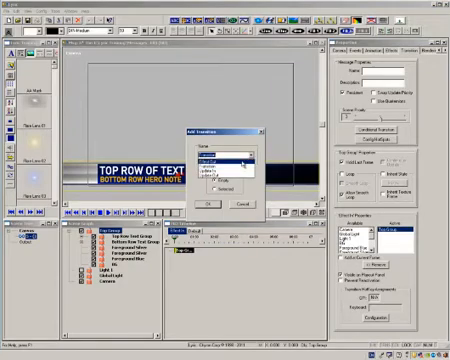
Add an Effect Out transition with Ease keyframe interpolation
click(215, 202)
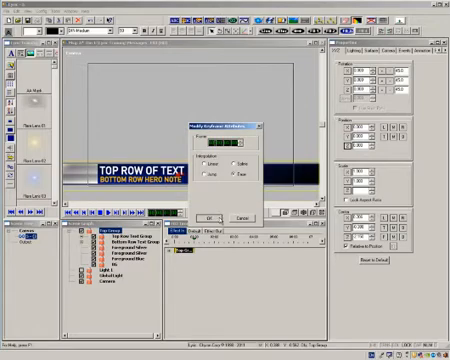
click(212, 214)
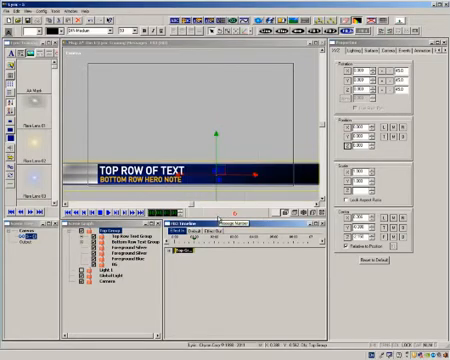
Apply a different Ease Type to the Effect Out keyframe via Modify Keyframe Attributes
click(207, 228)
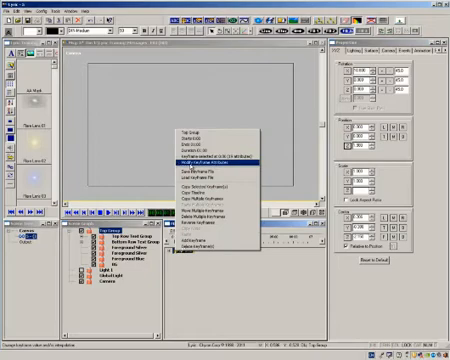
click(205, 157)
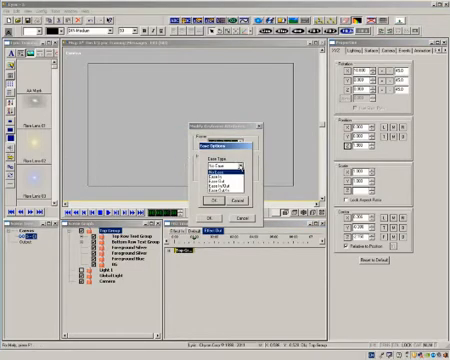
click(230, 158)
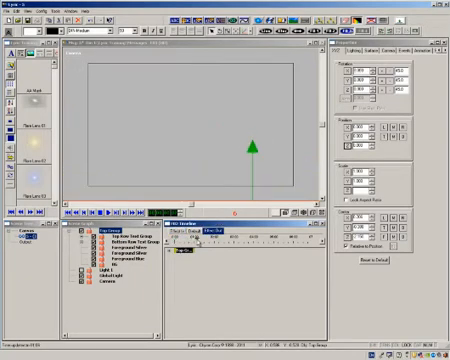
Select Bottom Row Text Group and create Update In and Update Out transitions
click(215, 231)
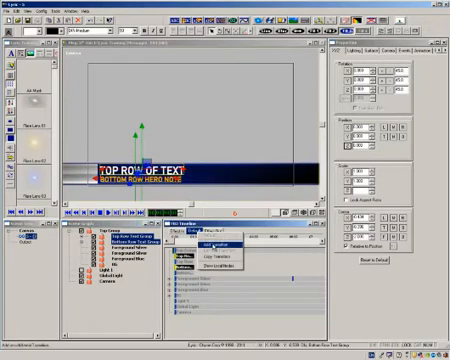
click(210, 245)
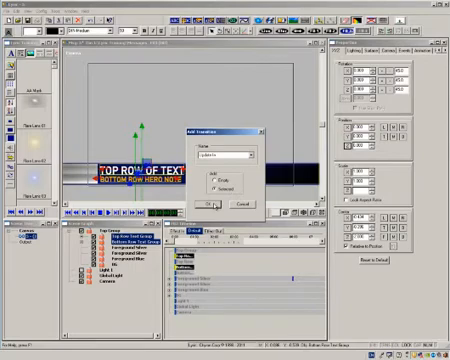
click(199, 204)
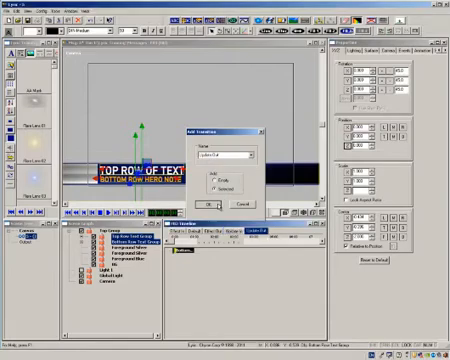
click(203, 204)
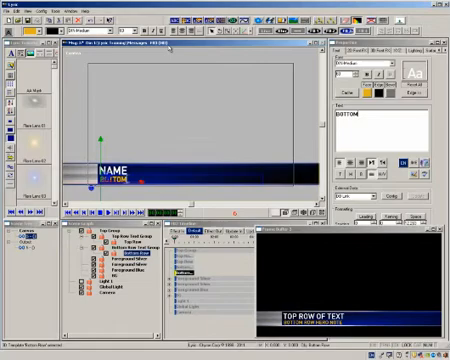
Open a new untitled message from the toolbar's New Message button
click(88, 233)
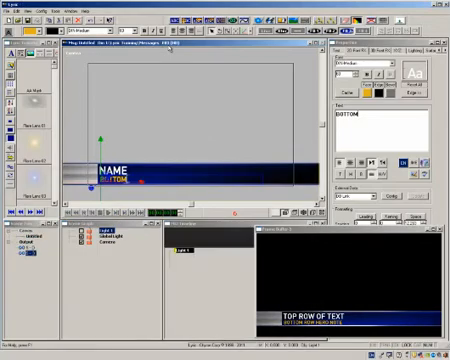